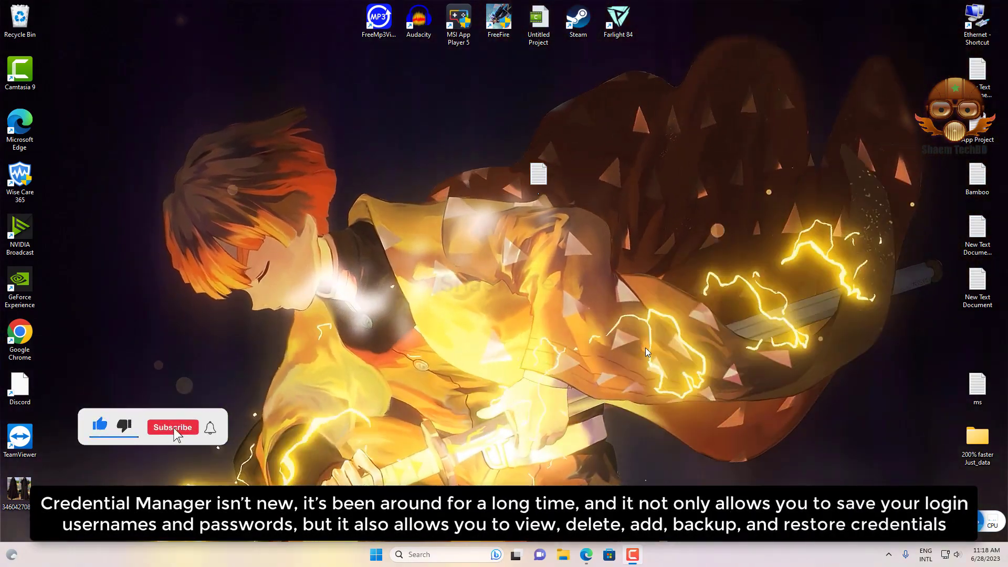
# Open Control Panel from Start search, showing all items as large icons
pyautogui.click(172, 428)
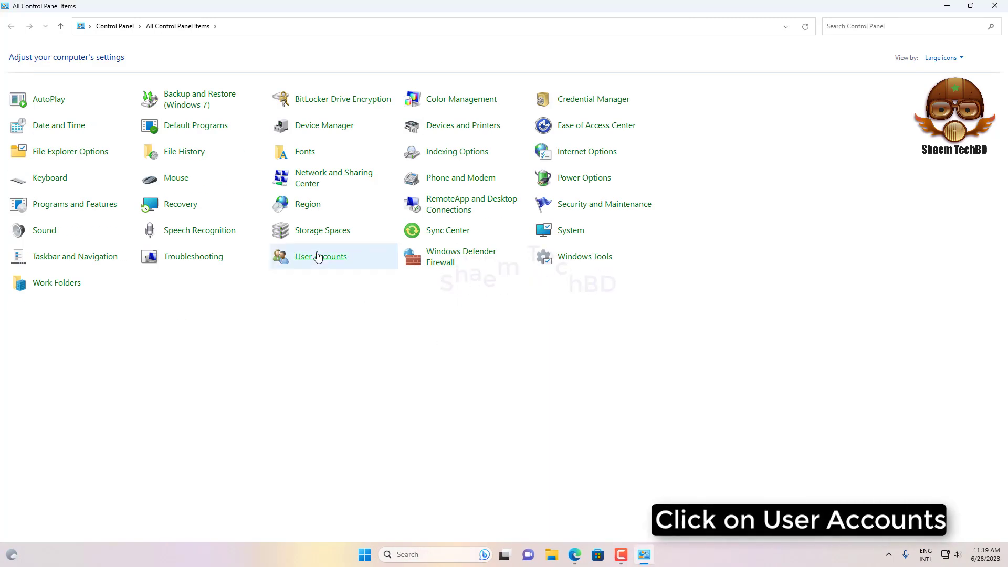
# Open the User Accounts page for the current account
pyautogui.click(320, 257)
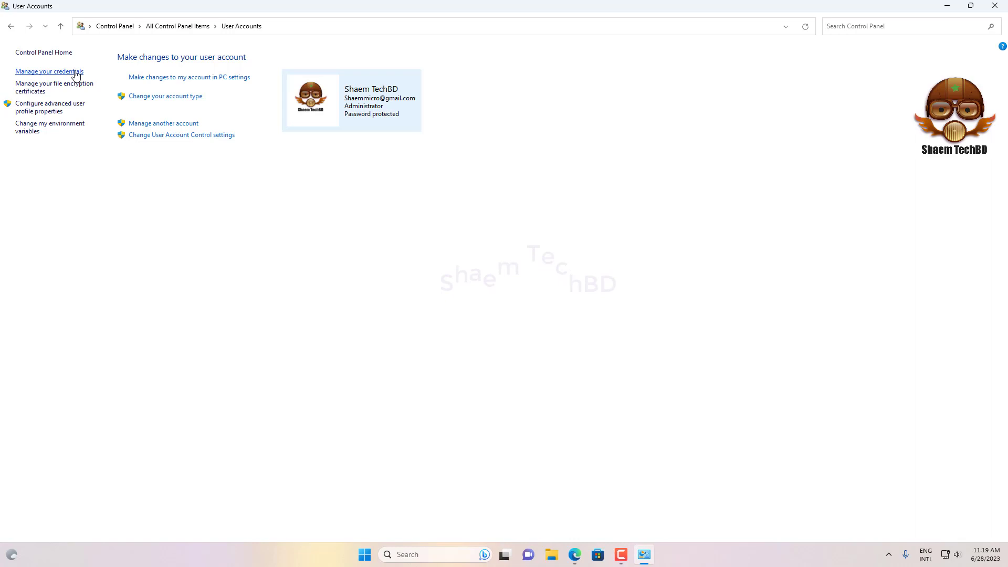
# Open Credential Manager on Windows Credentials and expand the MicrosoftAccount generic credential
pyautogui.click(49, 71)
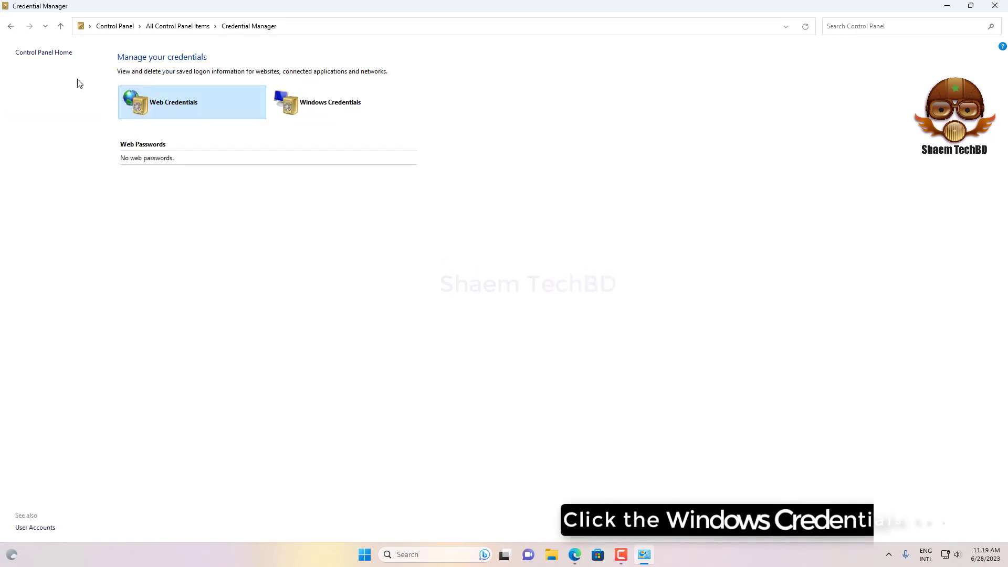
pyautogui.click(330, 102)
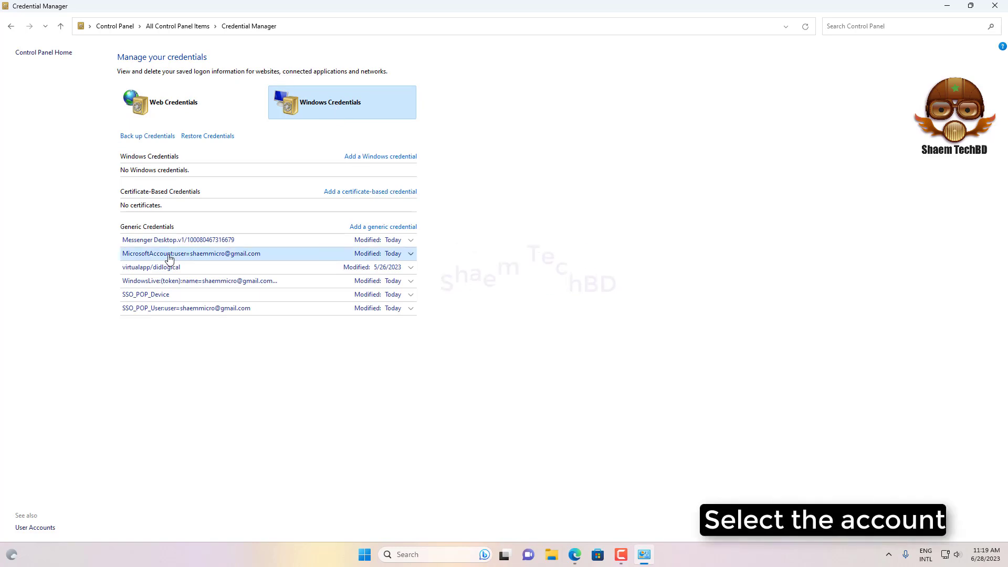
pyautogui.click(191, 253)
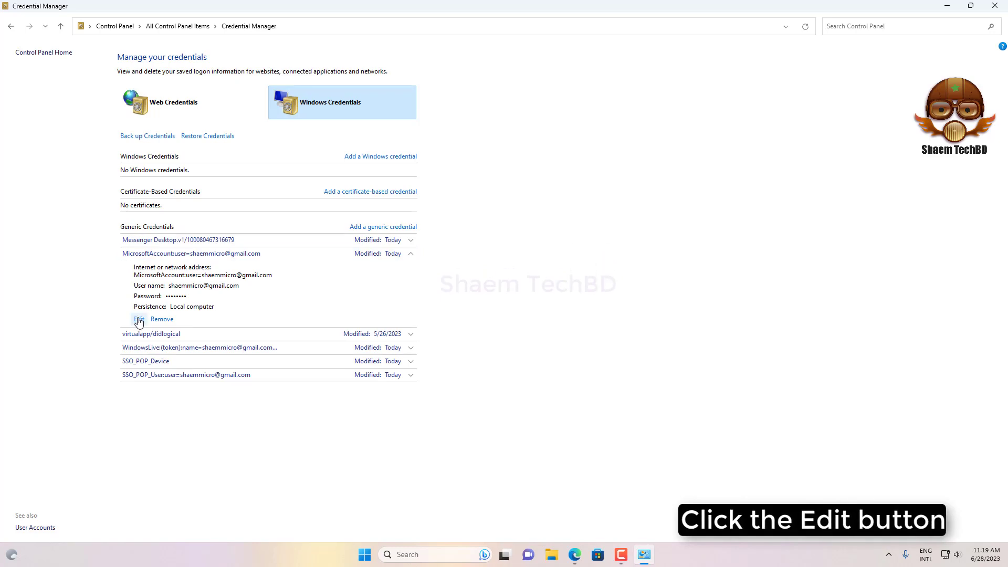
# Open the Edit Generic credential form for the MicrosoftAccount entry, showing user name and password
pyautogui.click(140, 319)
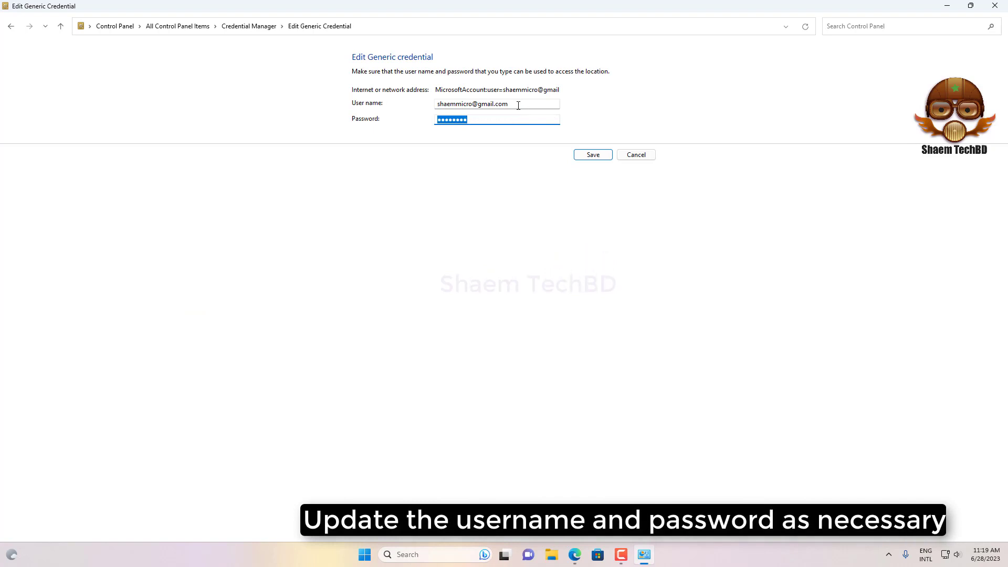
pyautogui.moveTo(565, 198)
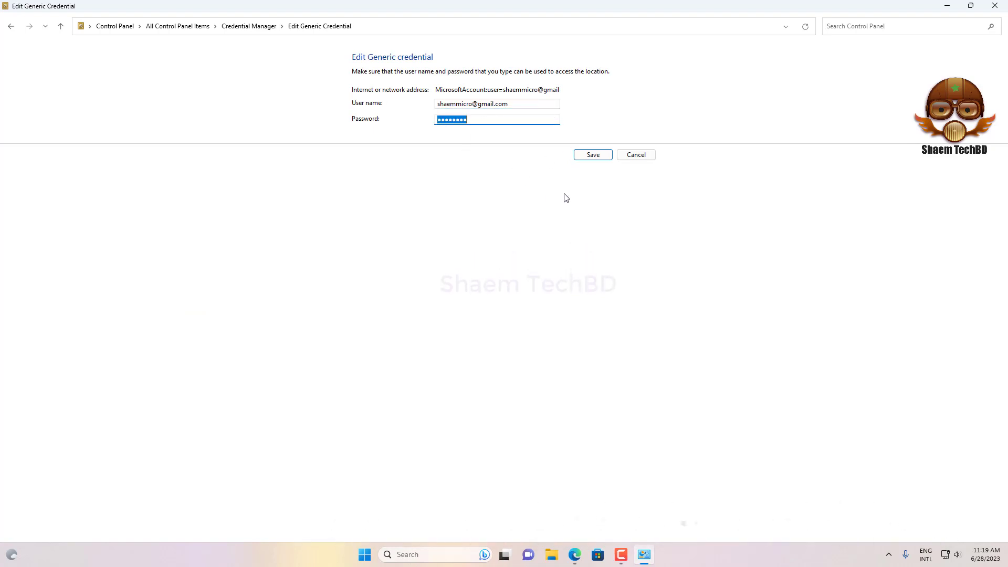
pyautogui.moveTo(592, 155)
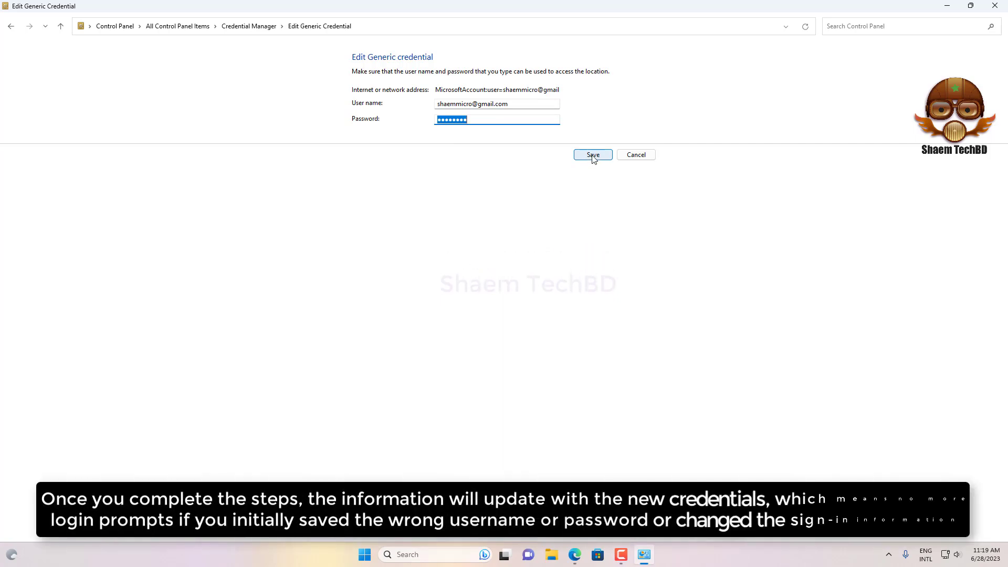
pyautogui.moveTo(955, 45)
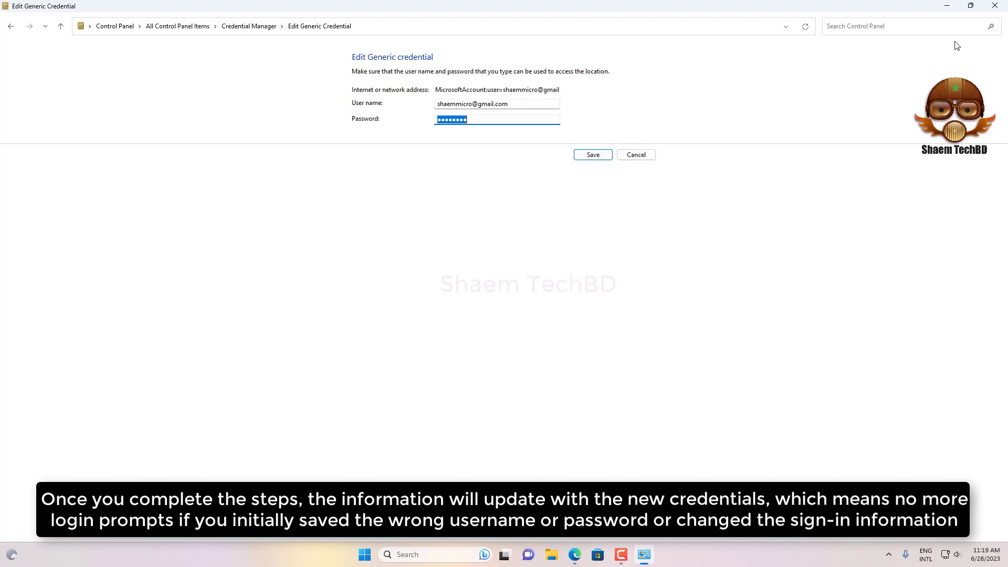